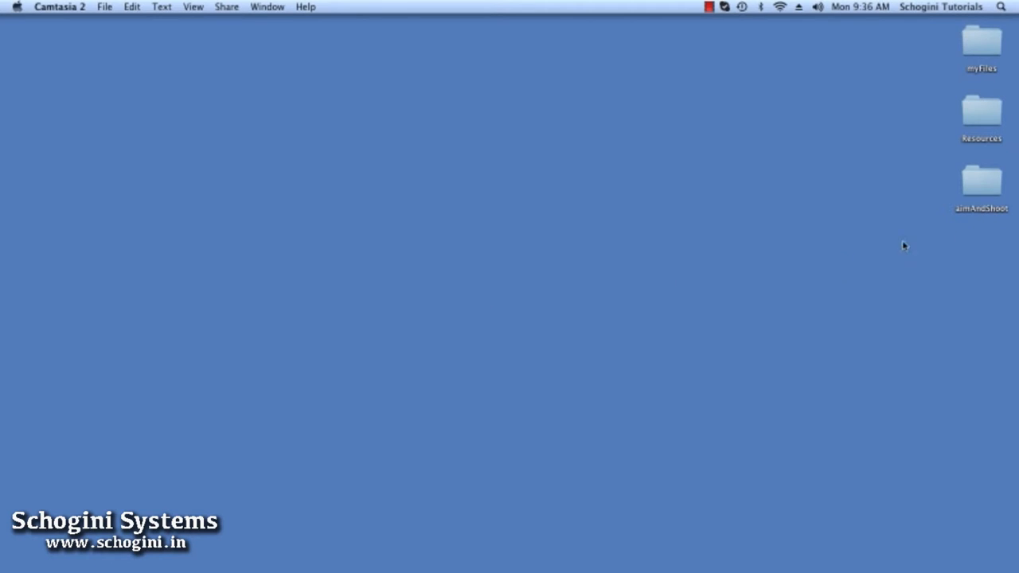
Open the aimAndShoot desktop folder and launch aimAndShoot.xcodeproj in Xcode
click(981, 178)
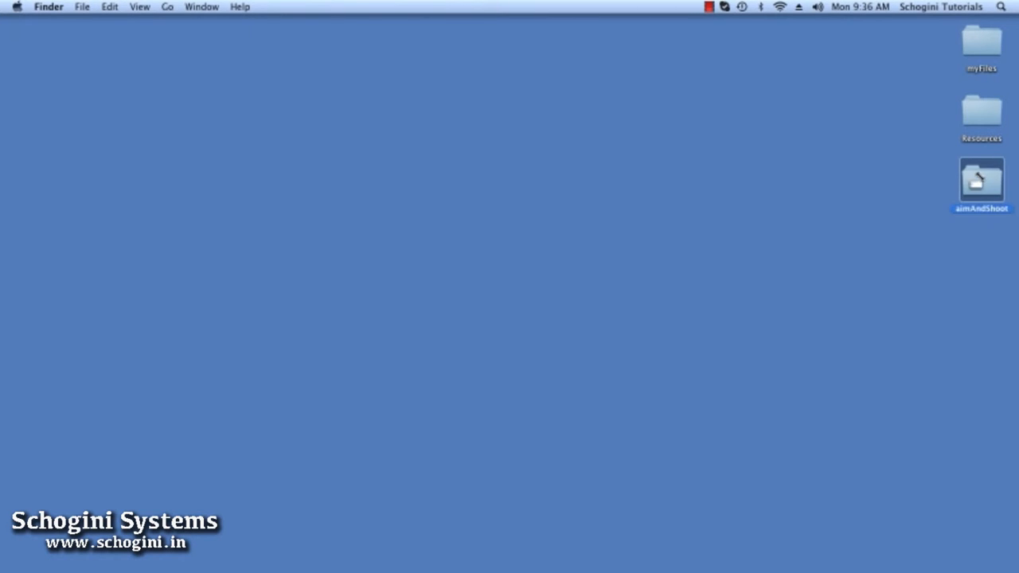
double_click(981, 183)
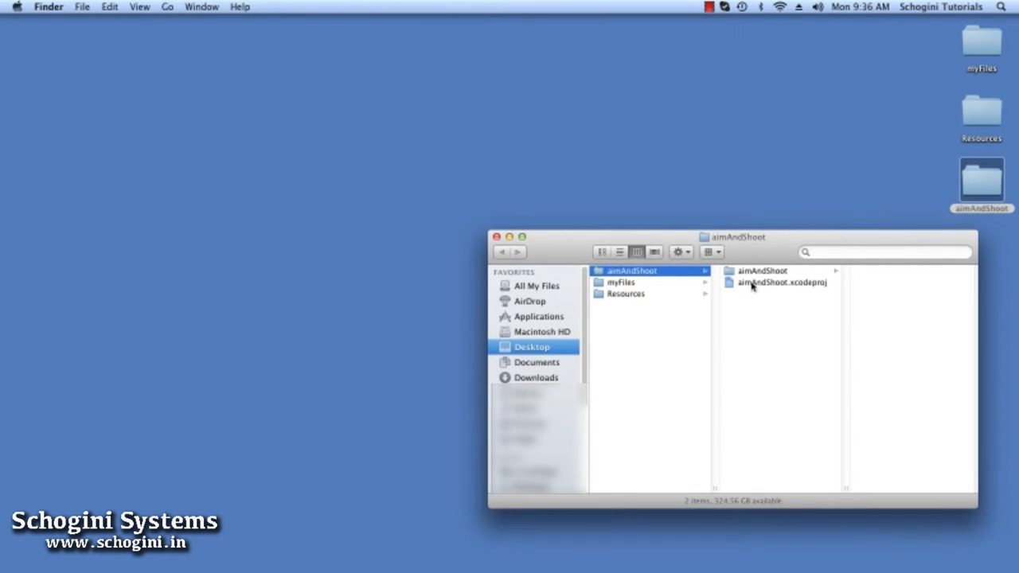
double_click(782, 284)
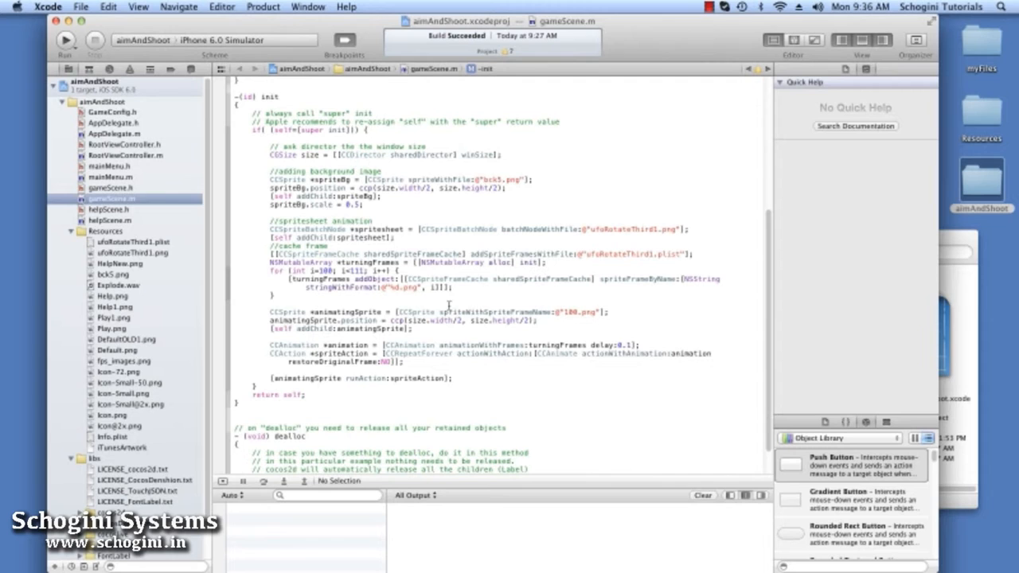
Replace the animatingSprite position in gameScene.m with ccp(-100, -100)
scroll(down, 3)
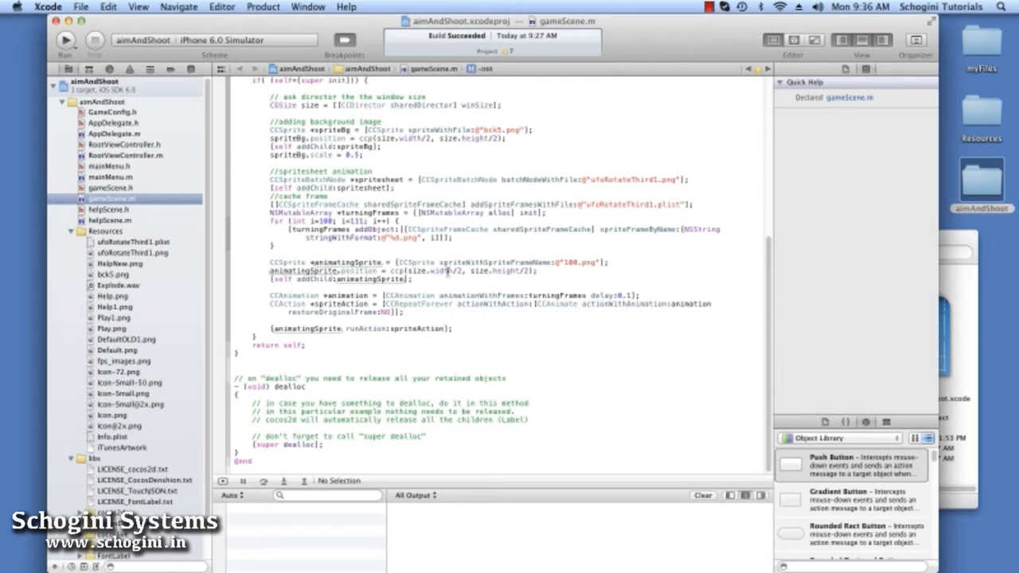
double_click(433, 270)
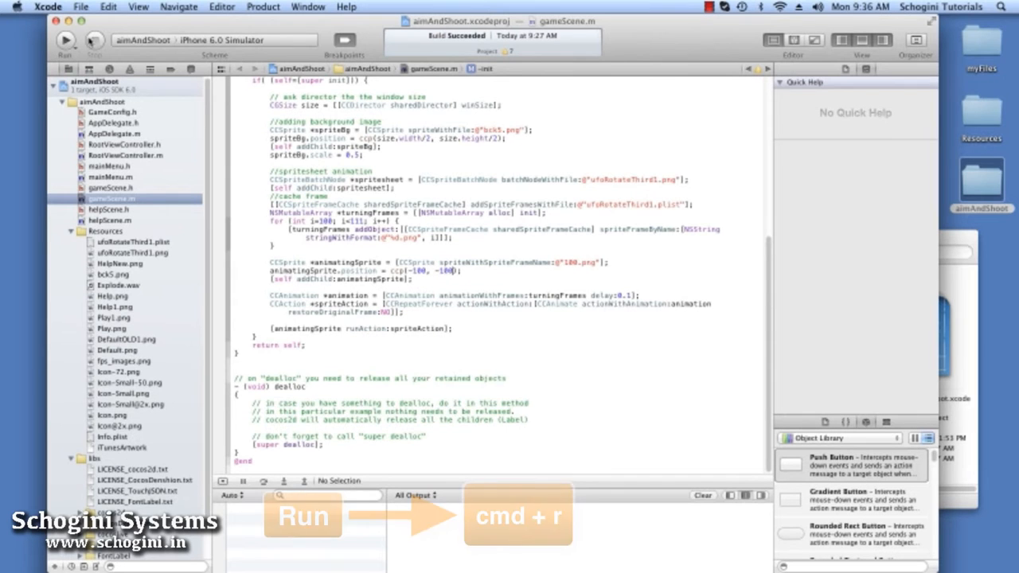
Build and run with Cmd+R, confirm no sprite shows on screen, then quit the Simulator
click(66, 40)
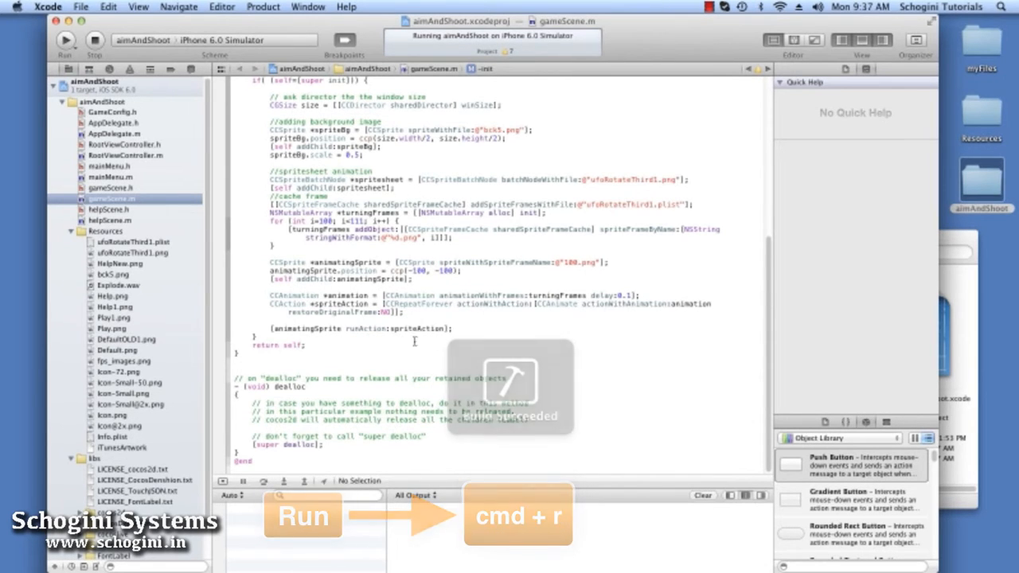
key(cmd+r)
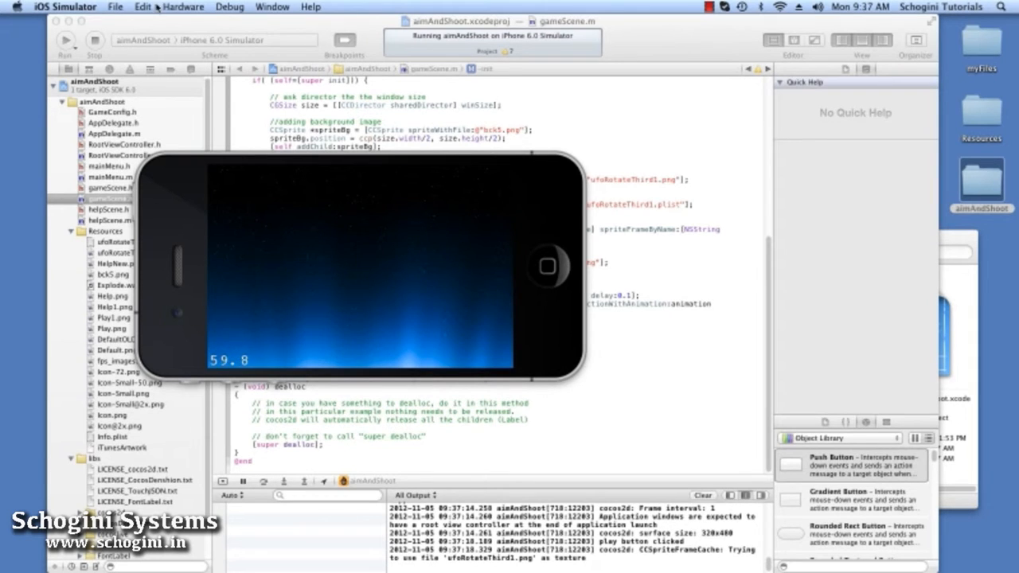
click(92, 39)
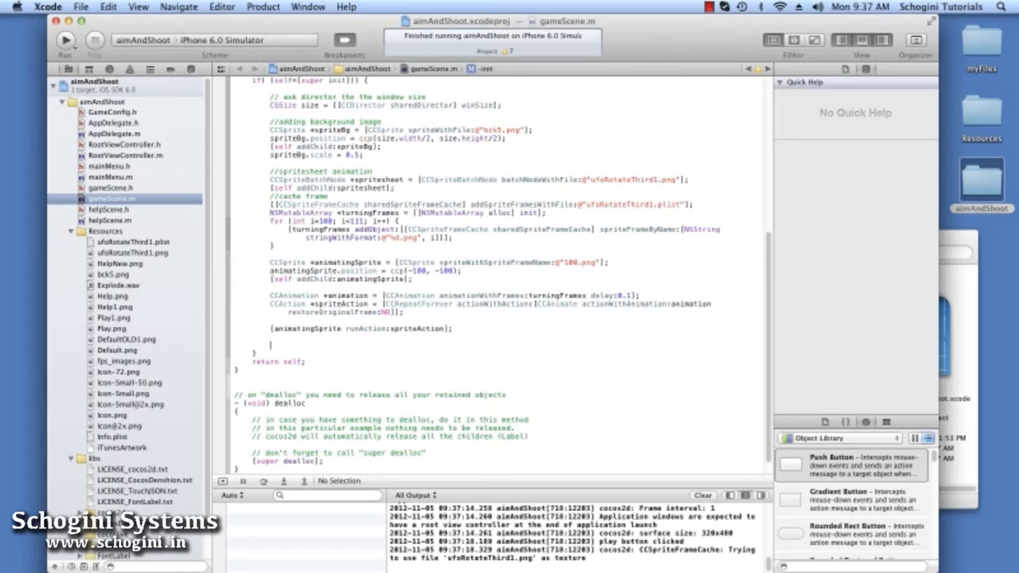
Add a 2-second CCMoveTo to ccp(400, 300) as moveAction and run it on animatingSprite
text(CCAction *moveAction = [CCMoveTo actionWithDuration:2 position:ccp(x, y)
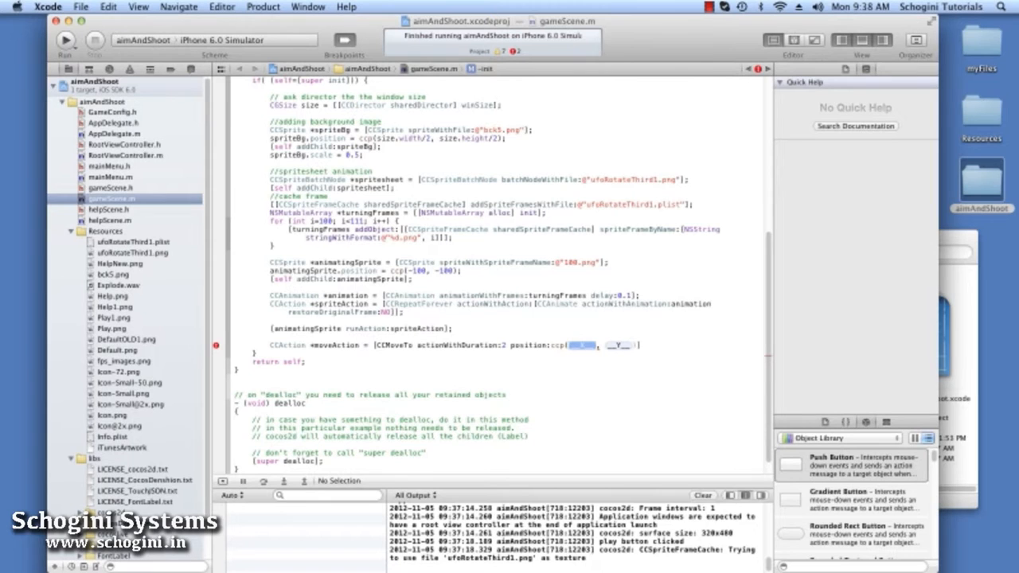
text(400)
text(an)
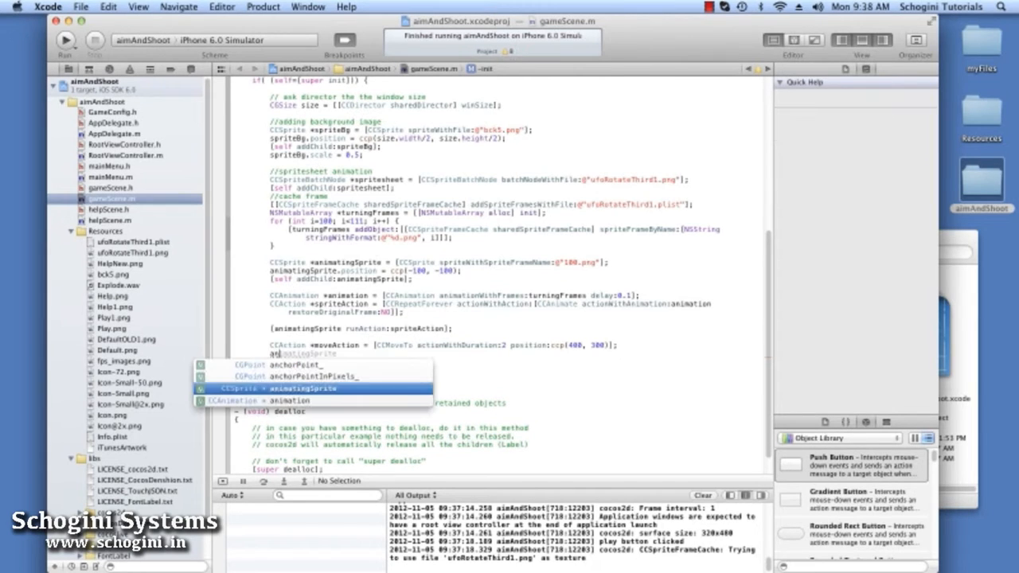
text(a)
click(442, 346)
text(4)
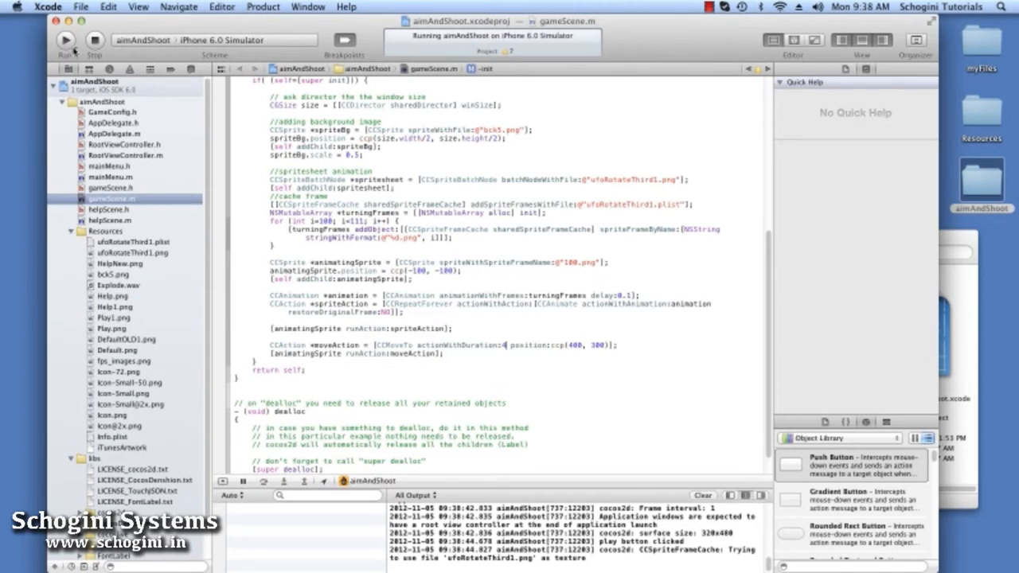
Start the game from the Aim and Shoot title screen to watch the spaceship move
click(67, 40)
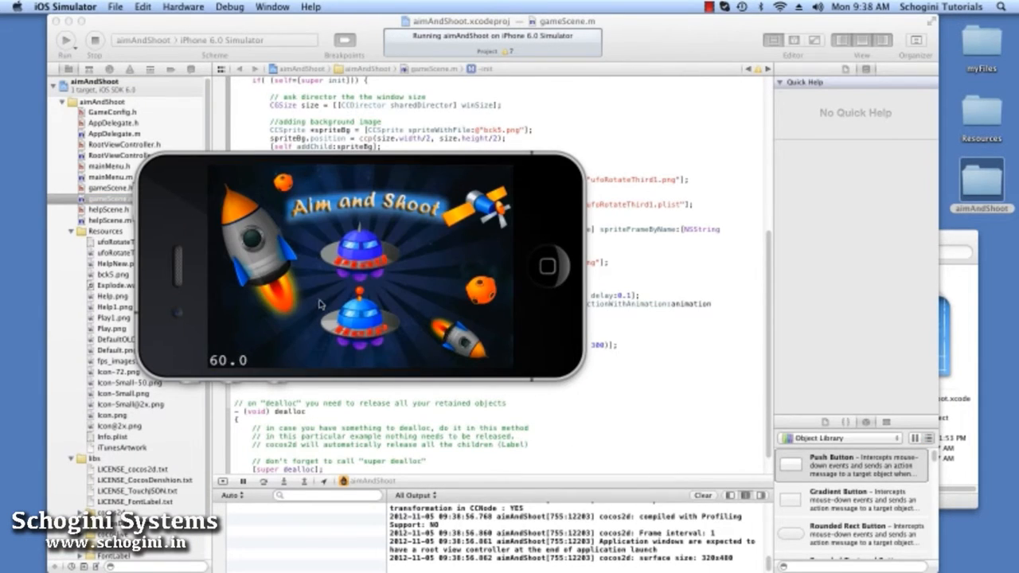
click(351, 287)
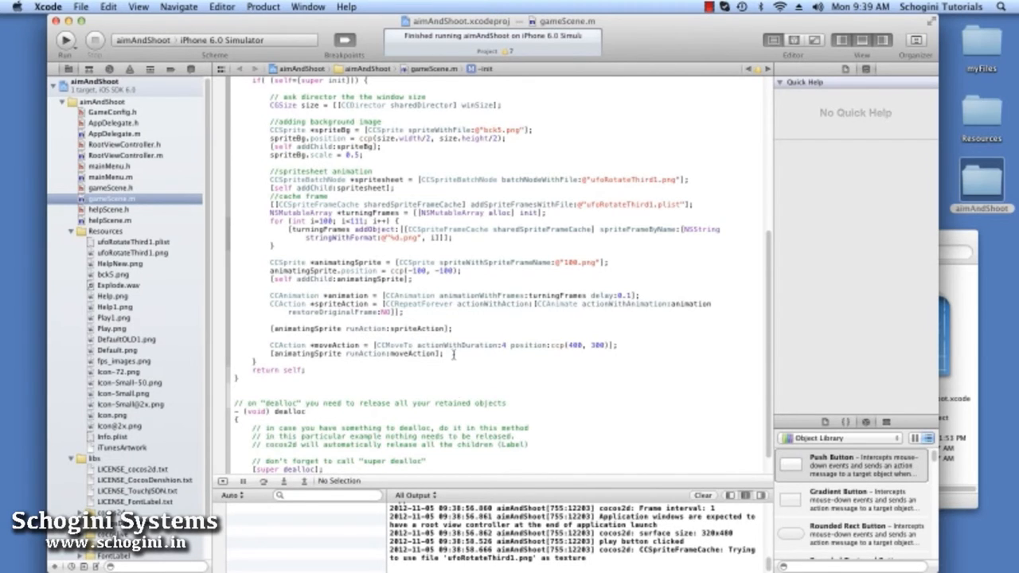
Add a 4-second CCScaleTo scaleAction with scale 0.3 and run it on animatingSprite
text(CCAction)
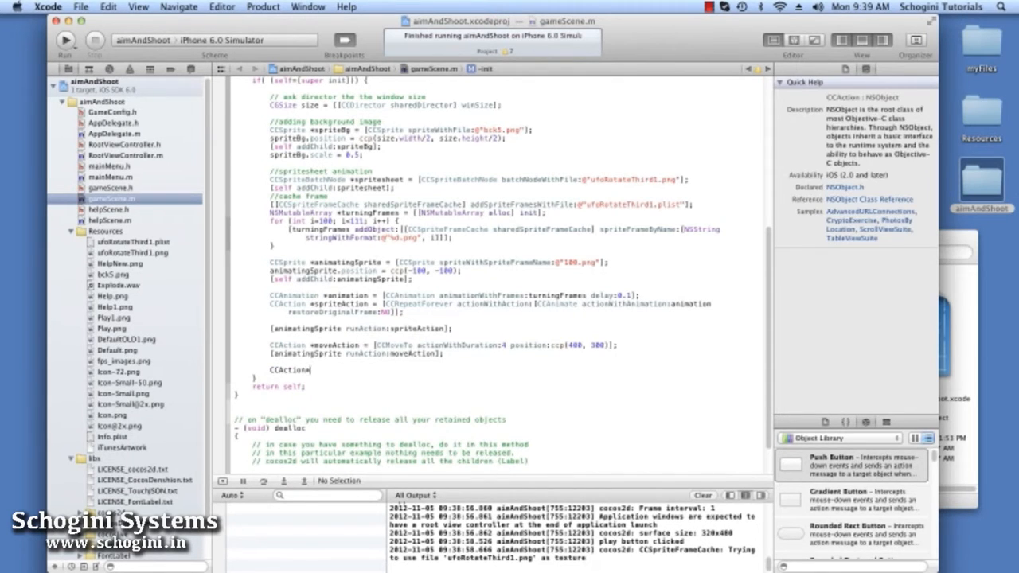
text(*sca)
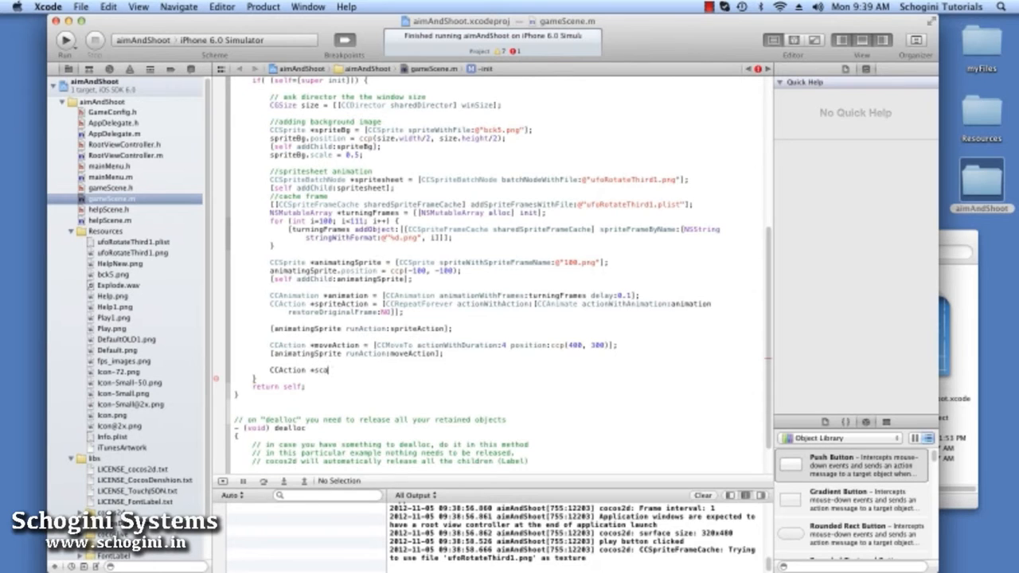
text(leAction = [CCScaleTo)
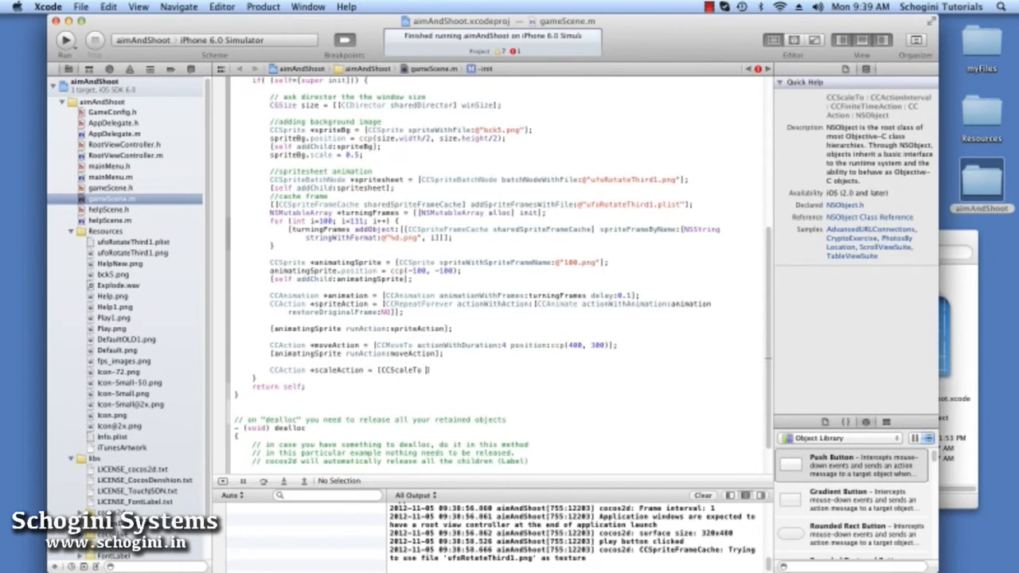
text(actionWithDuration:4 scale:(float)])
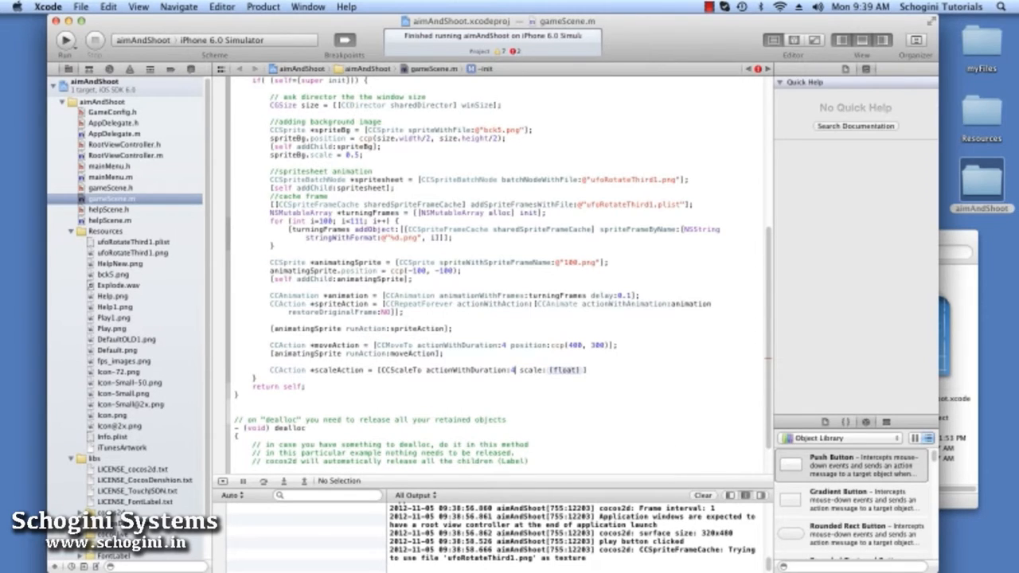
double_click(565, 369)
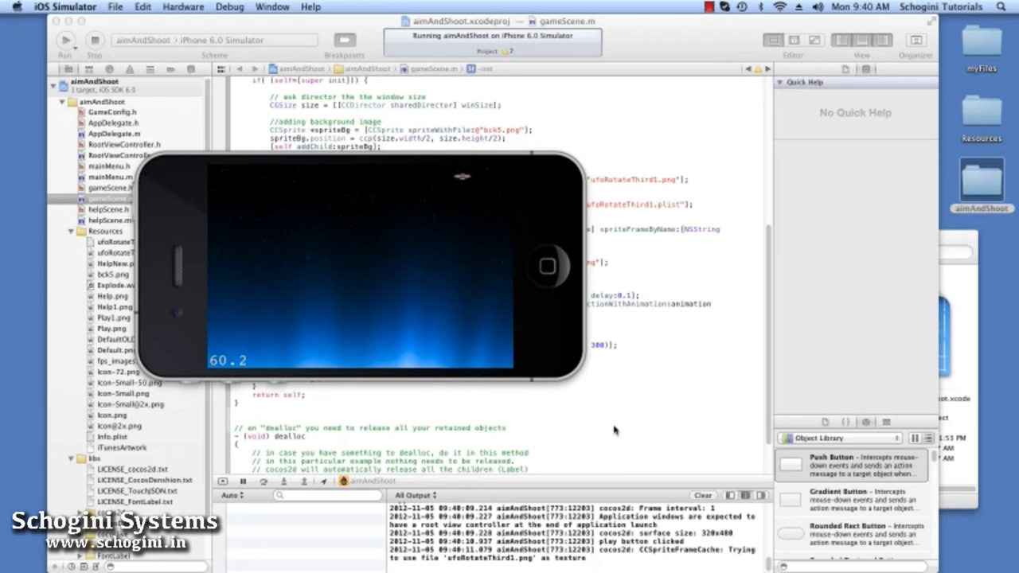
mouse_move(249, 134)
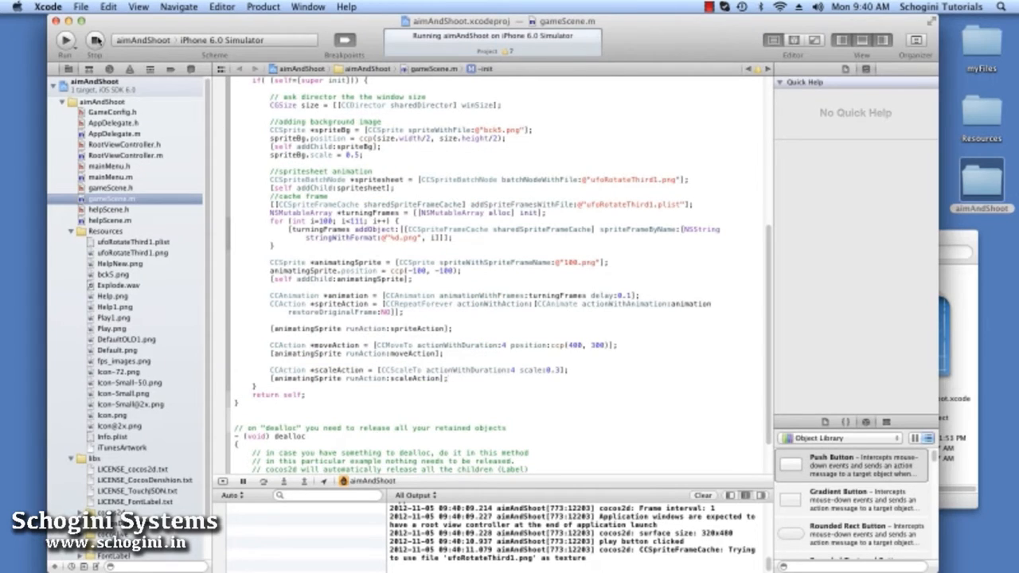
Stop the running game and rebuild to relaunch it on the iPhone 6.0 Simulator
click(94, 40)
text(6)
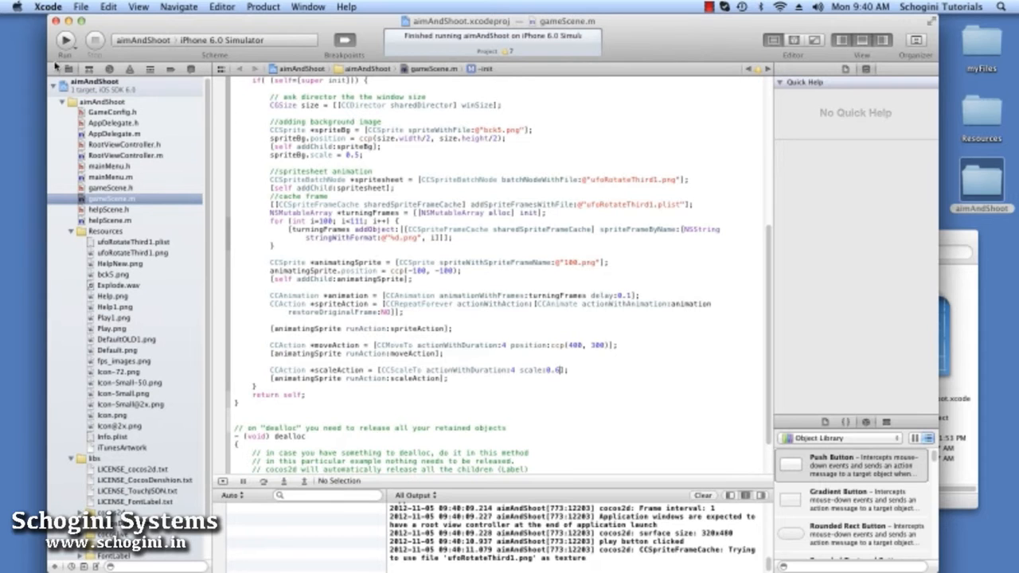
click(65, 41)
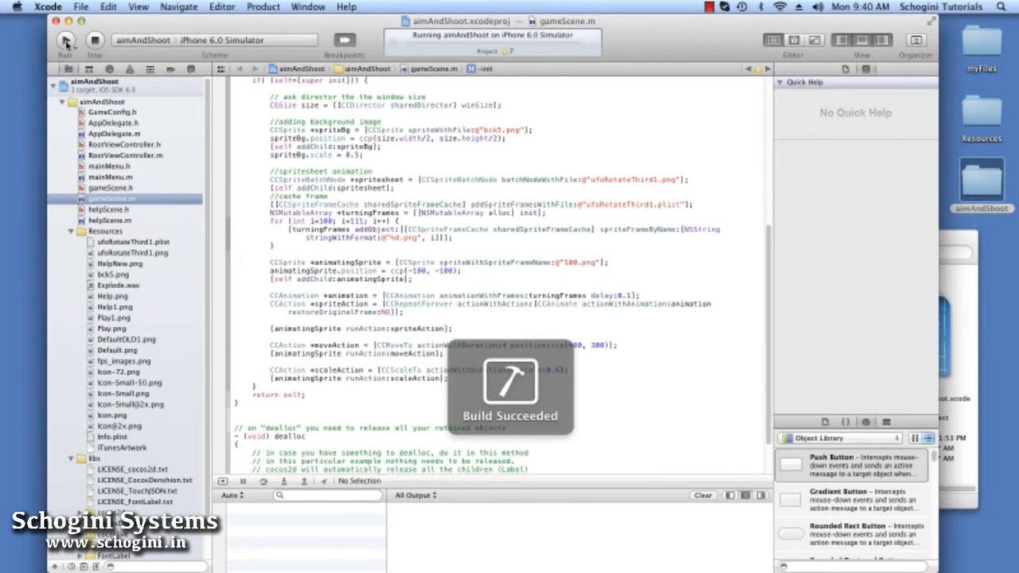
click(65, 42)
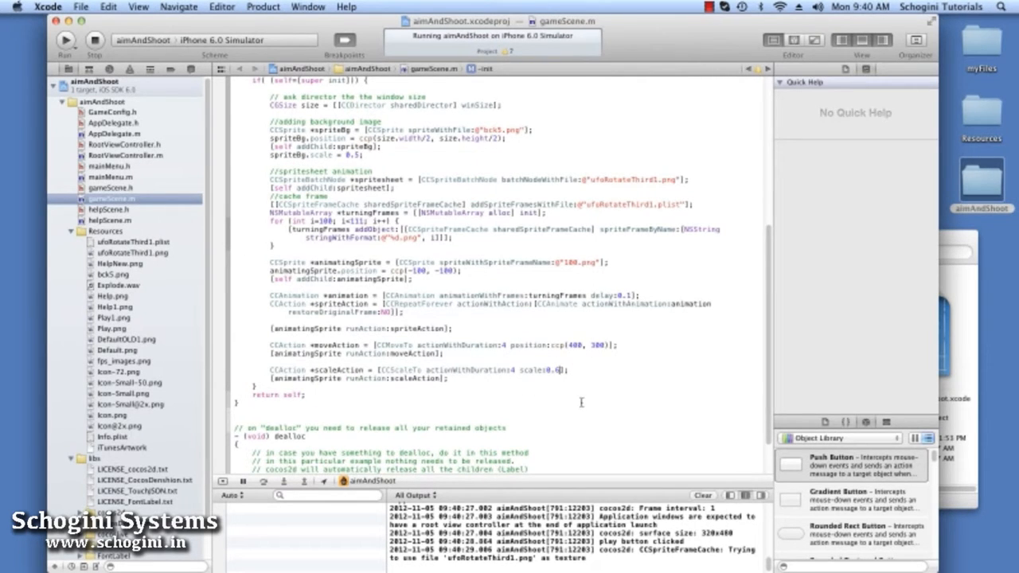
mouse_move(545, 388)
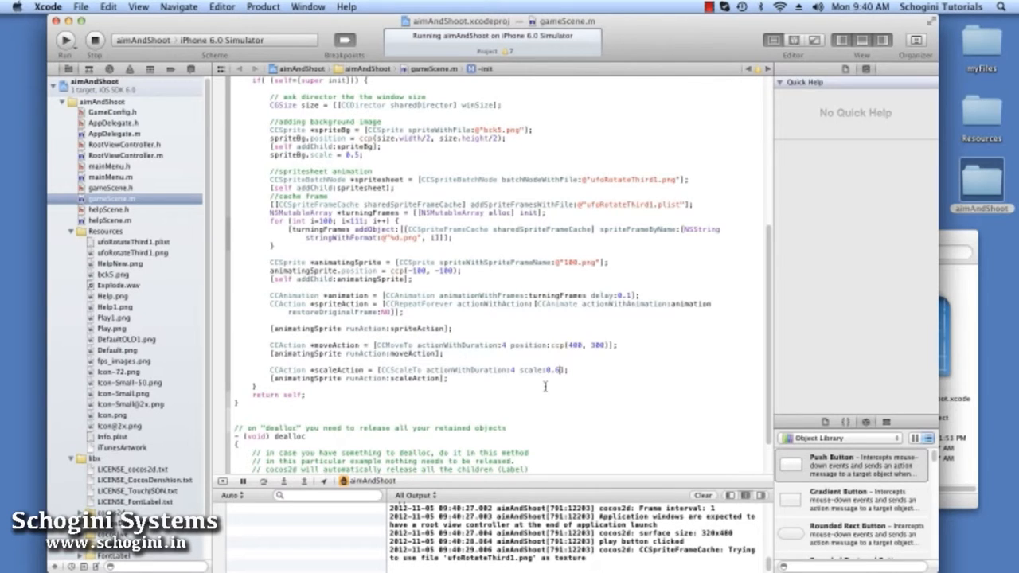